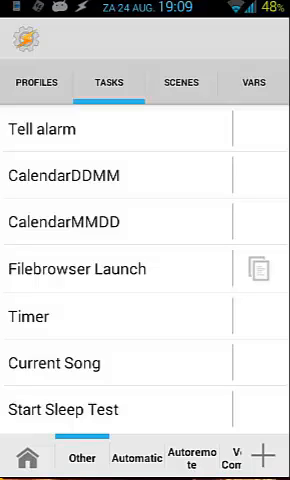
# Open the Test13345 task in the Task Edit screen.
pyautogui.click(262, 453)
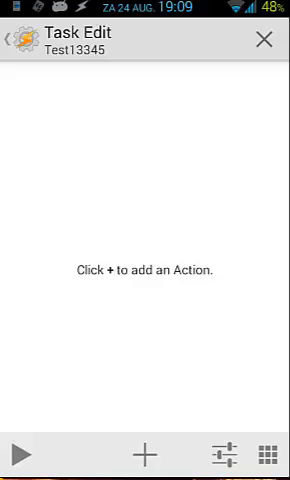
# Add an Alert > Popup action whose text is %TIMES.
pyautogui.click(146, 453)
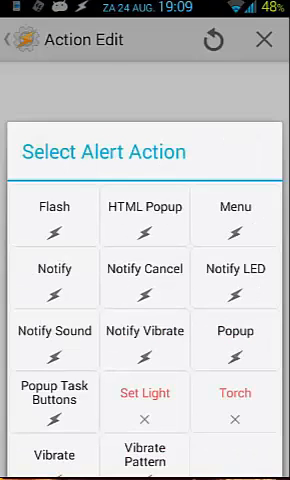
pyautogui.click(241, 340)
pyautogui.write('%')
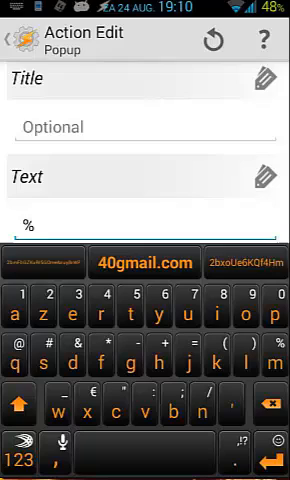
pyautogui.write('TI')
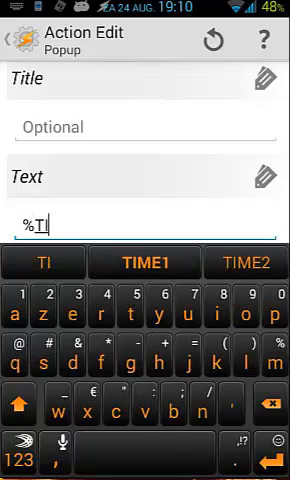
pyautogui.click(20, 404)
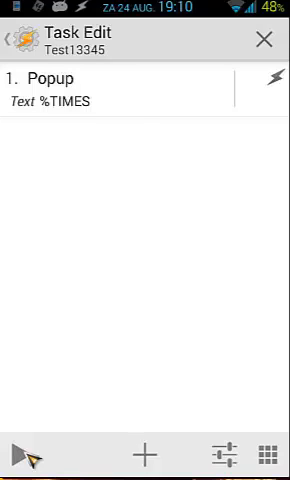
pyautogui.moveTo(120, 62)
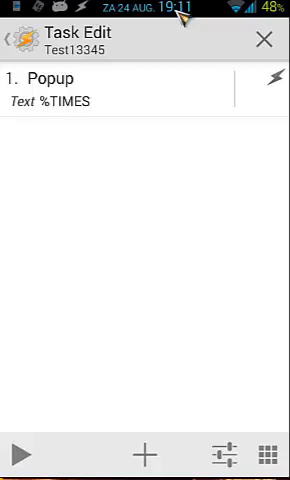
pyautogui.moveTo(186, 18)
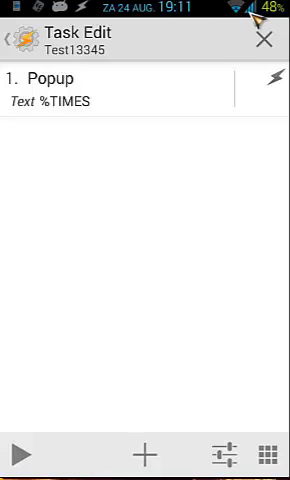
pyautogui.moveTo(160, 115)
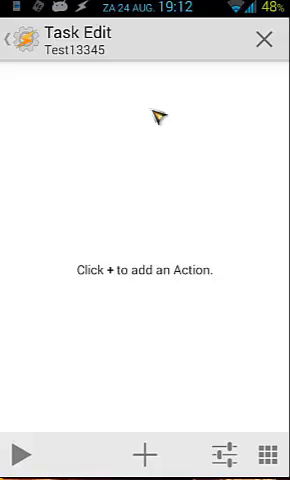
# Add a Variable Set action with Name %Mytime and begin its value.
pyautogui.click(145, 453)
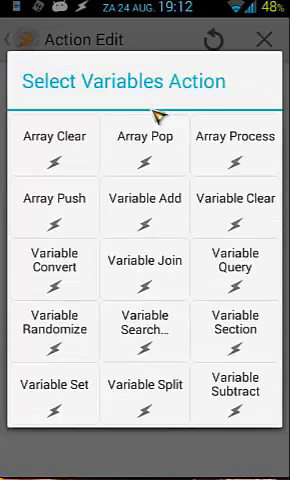
pyautogui.click(54, 391)
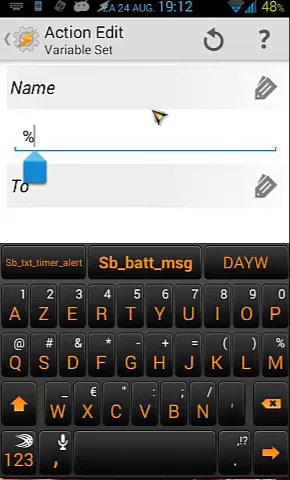
pyautogui.write('My')
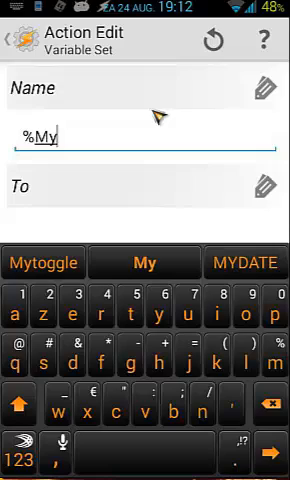
pyautogui.write('time')
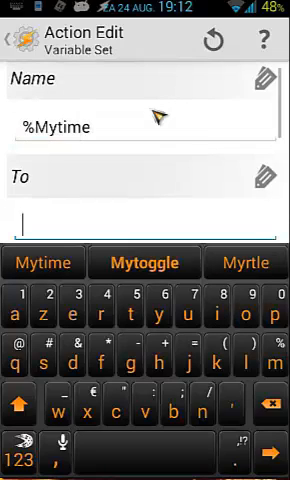
pyautogui.click(30, 457)
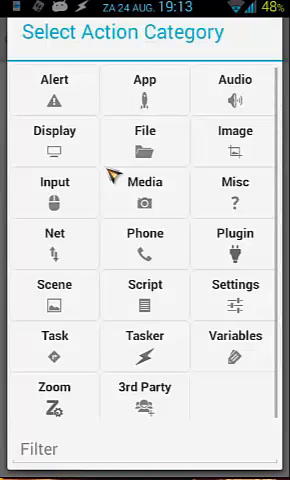
# Pick the Alert category and type %Mytime into the Flash text.
pyautogui.click(52, 85)
pyautogui.write('%')
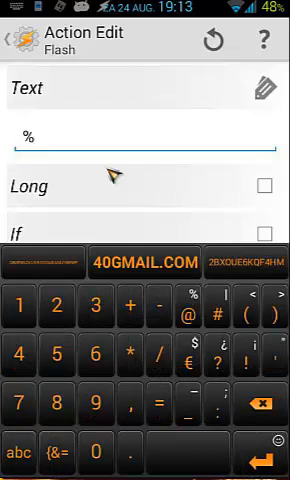
pyautogui.write('M')
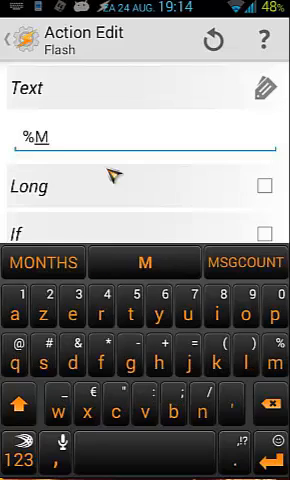
pyautogui.write('ytim')
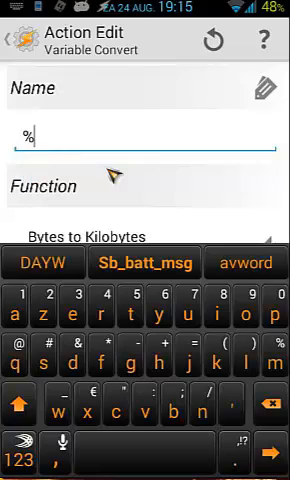
# Set the Variable Convert Name to %Mytime and open the function list.
pyautogui.write('My')
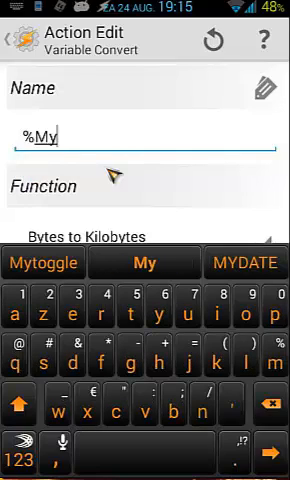
pyautogui.write('tim')
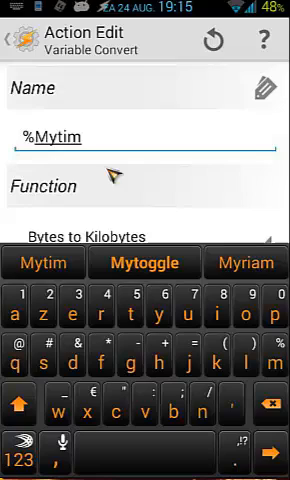
pyautogui.write('e')
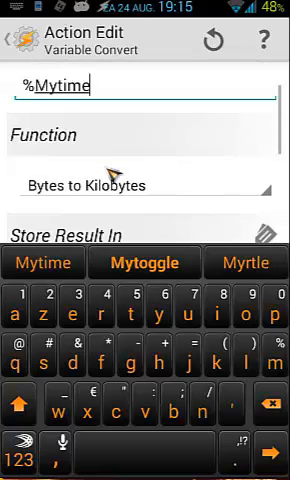
pyautogui.click(145, 183)
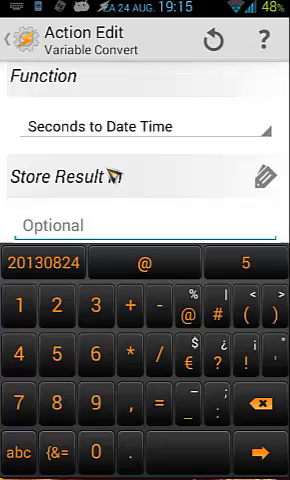
# Choose Seconds to Date Time and store the result in %Mytime2.
pyautogui.write('%')
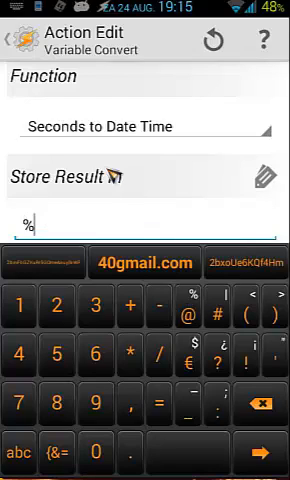
pyautogui.write('My')
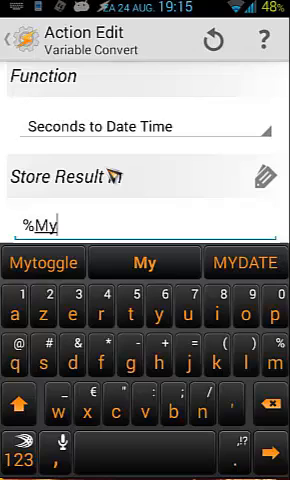
pyautogui.write('time')
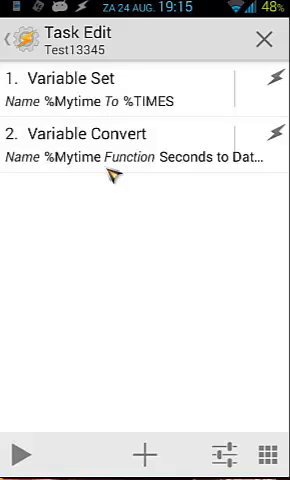
# Add an Alert > Popup action and begin entering %Mytime2 as text.
pyautogui.click(145, 453)
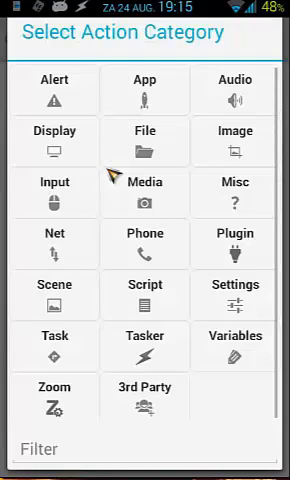
pyautogui.click(54, 85)
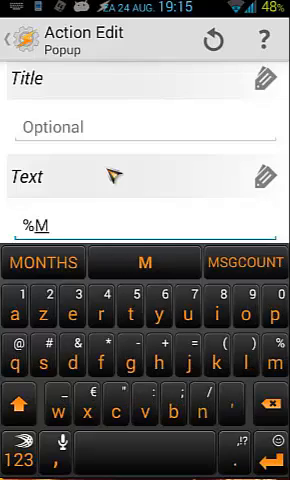
pyautogui.write('ytime2')
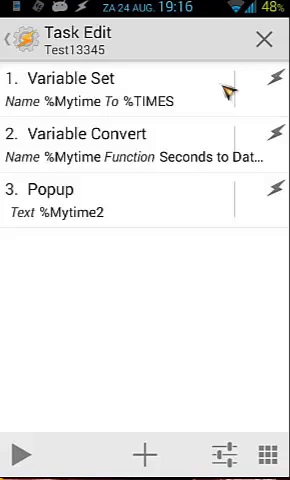
pyautogui.moveTo(55, 185)
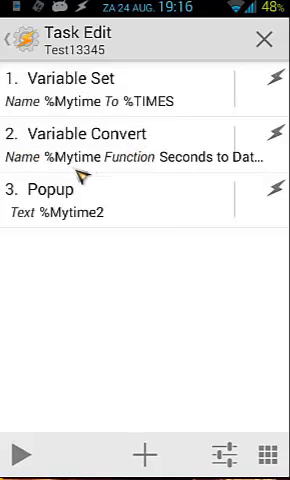
pyautogui.moveTo(195, 165)
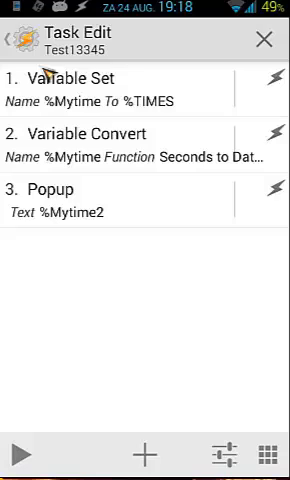
pyautogui.moveTo(140, 98)
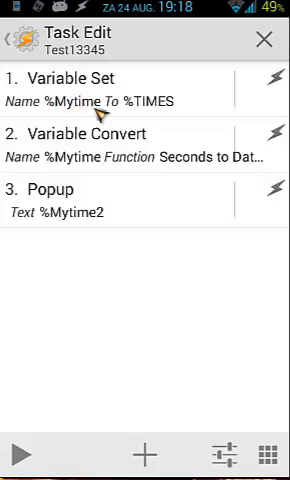
pyautogui.moveTo(95, 255)
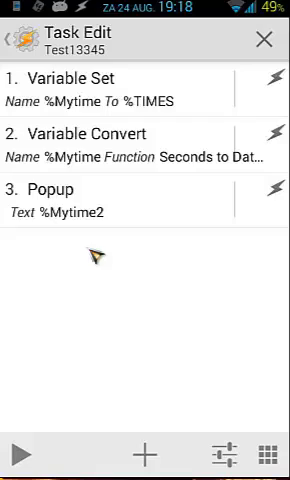
pyautogui.moveTo(208, 343)
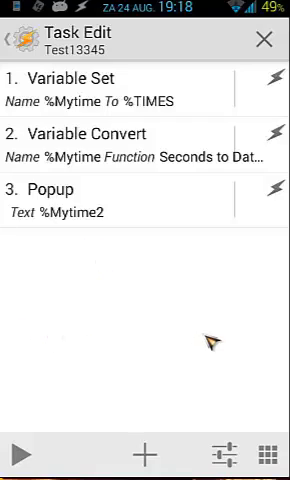
pyautogui.moveTo(200, 340)
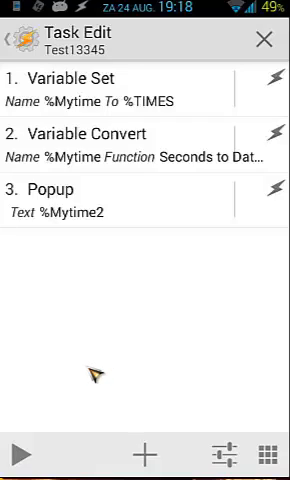
pyautogui.moveTo(132, 282)
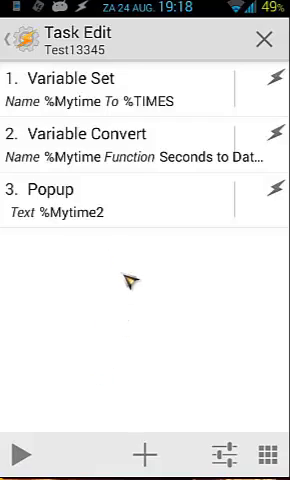
pyautogui.moveTo(145, 305)
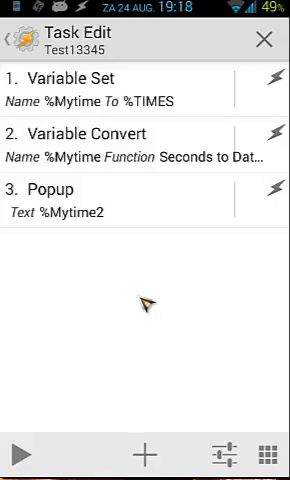